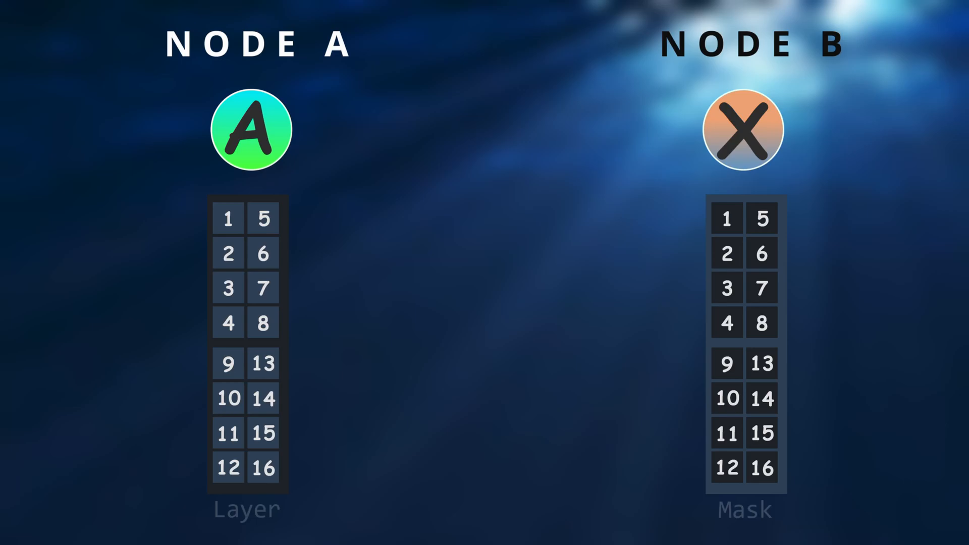
left_click(230, 323)
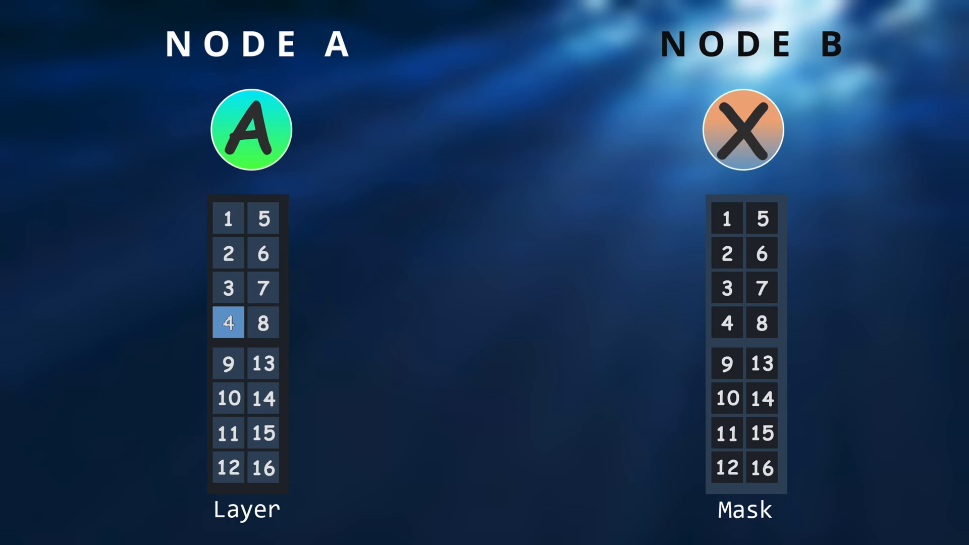
left_click(728, 254)
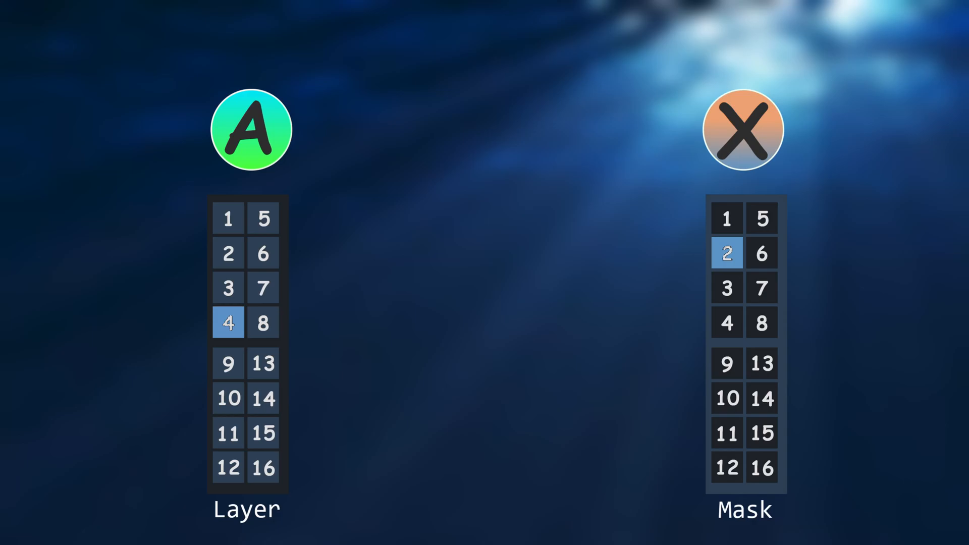
left_click(727, 323)
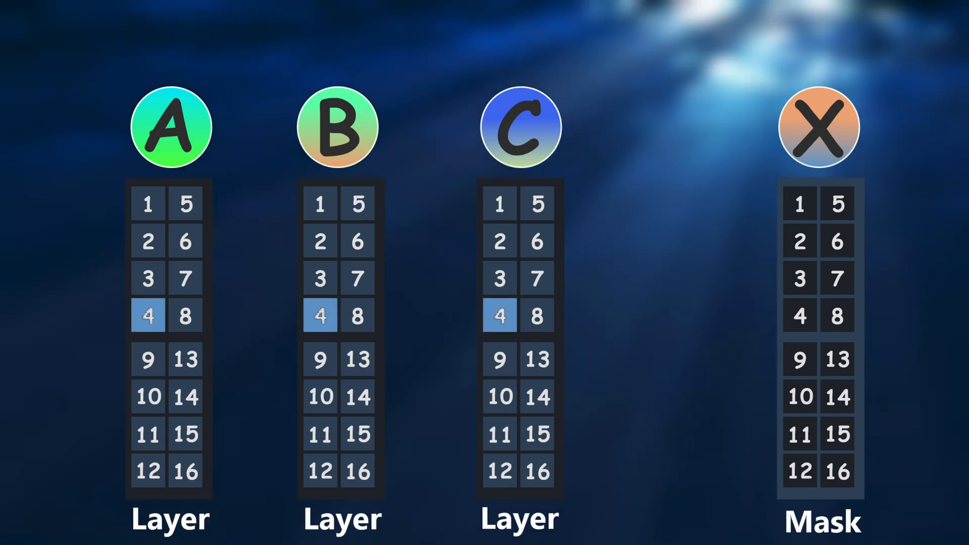
left_click(801, 315)
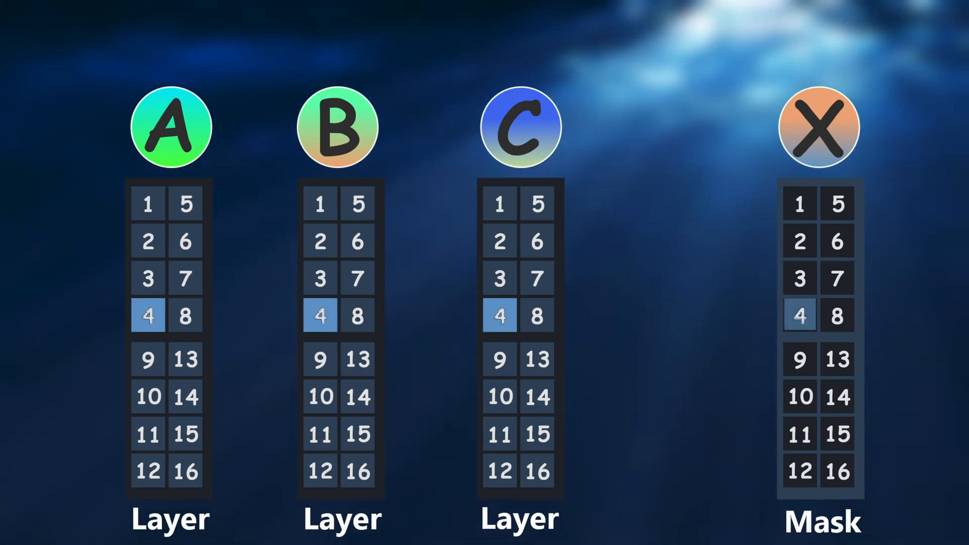